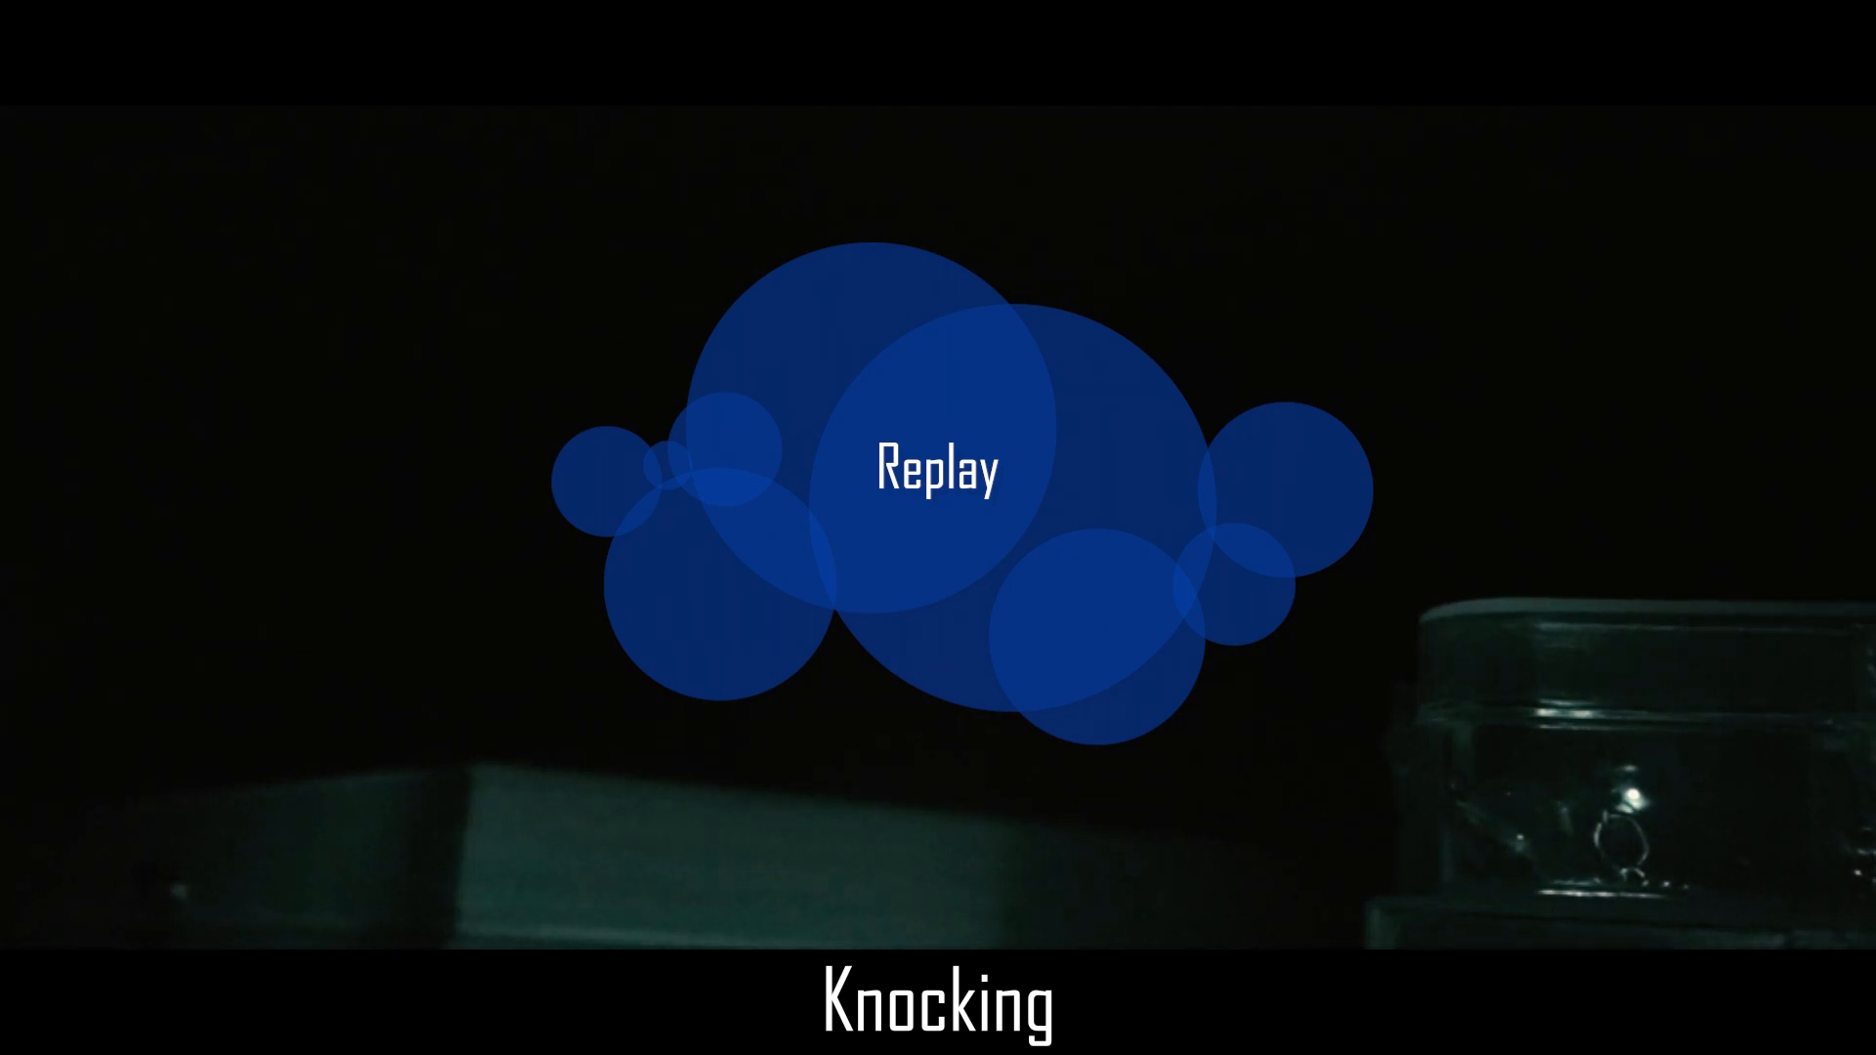
- Restart the video with Replay, clearing the blue-circle end screen and the Knocking caption
{"action": "left_click", "coordinate": [936, 471]}
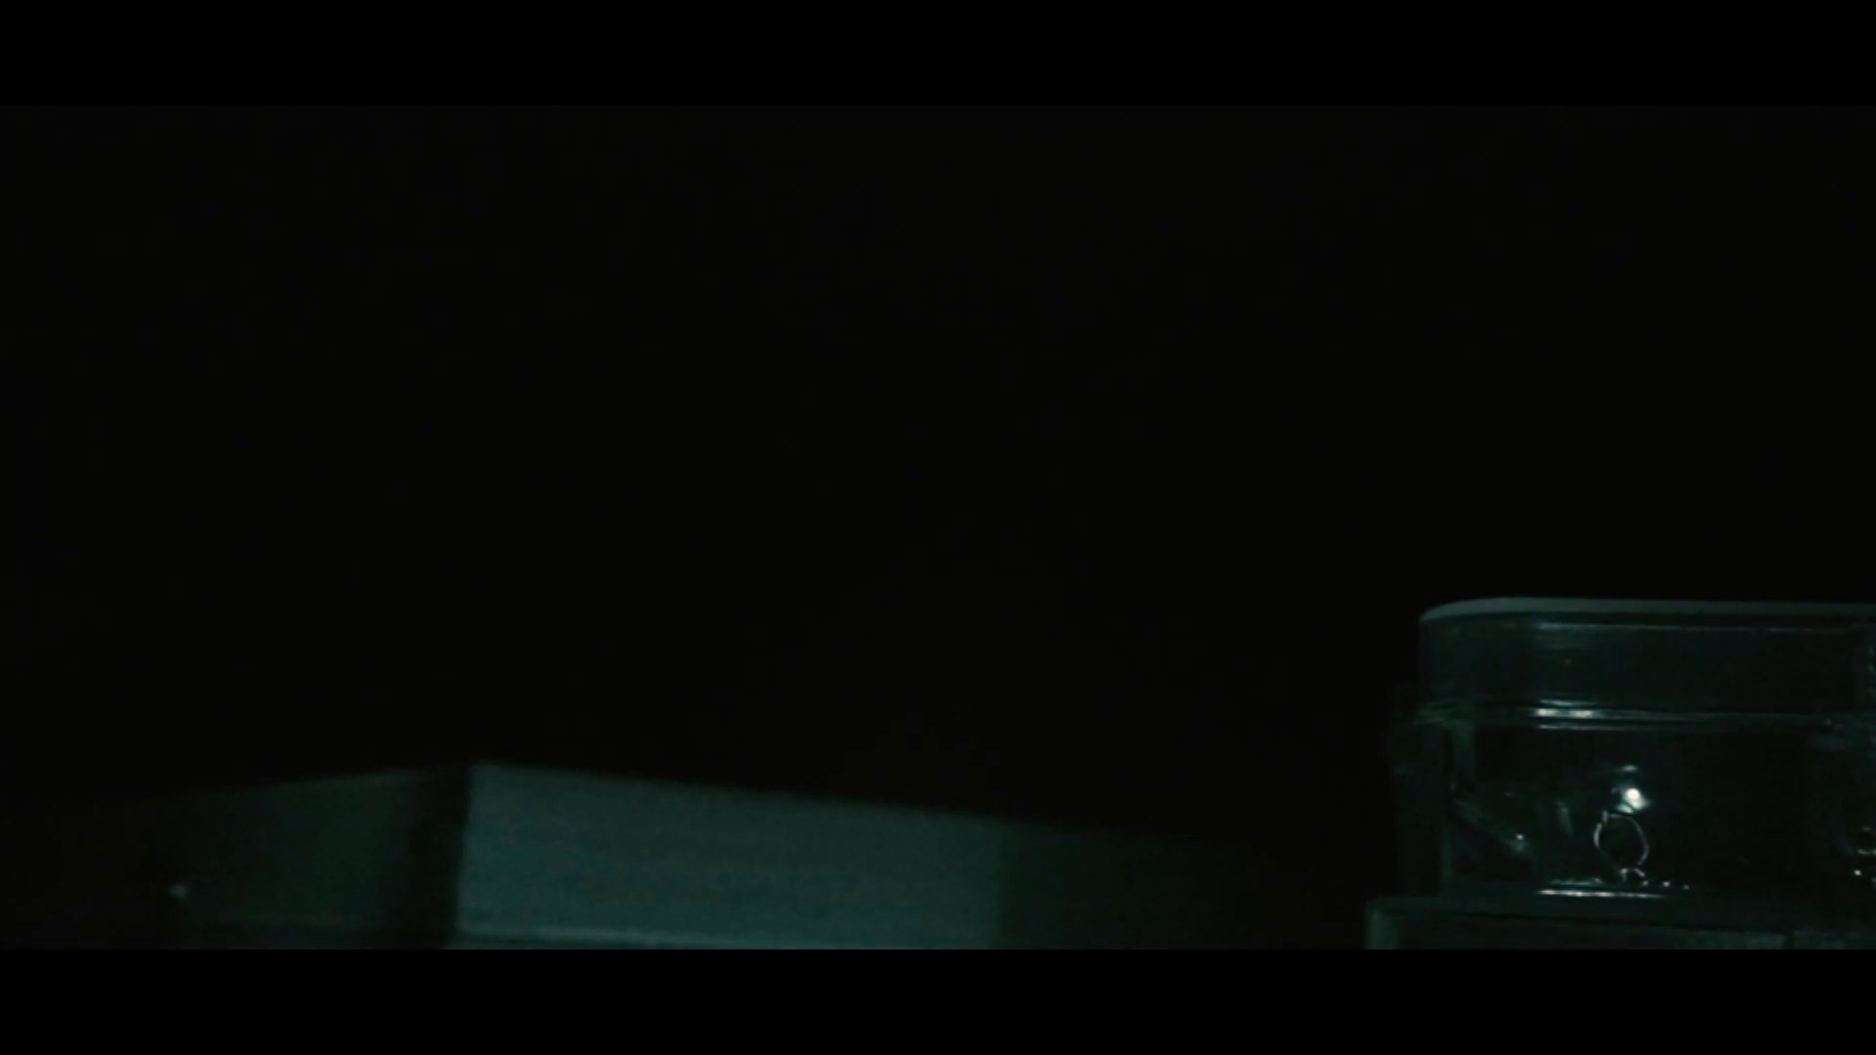